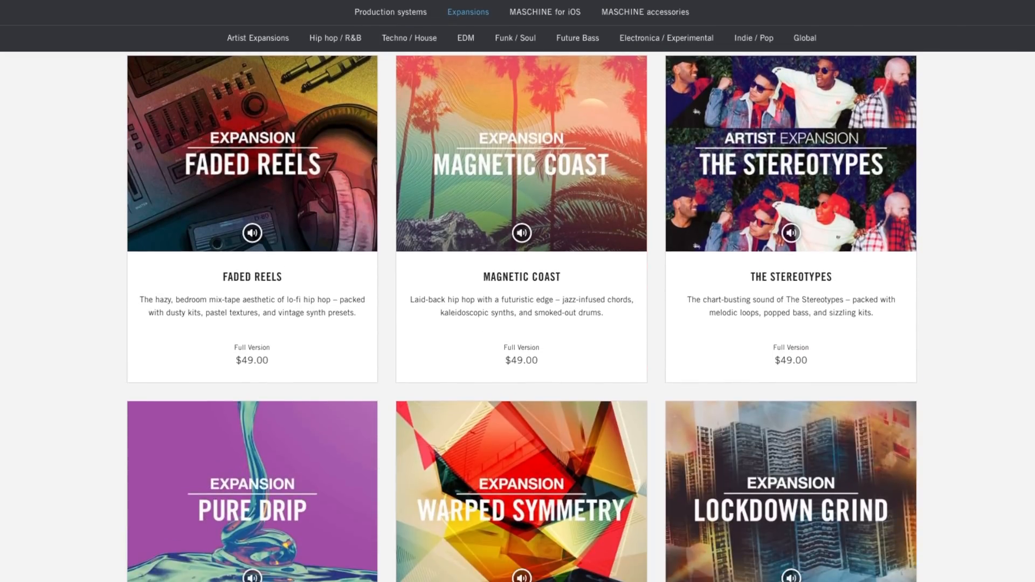
# Add an empty Drum Rack to the first MIDI track and load Maschine 2 into its pad.
pyautogui.scroll(-3)
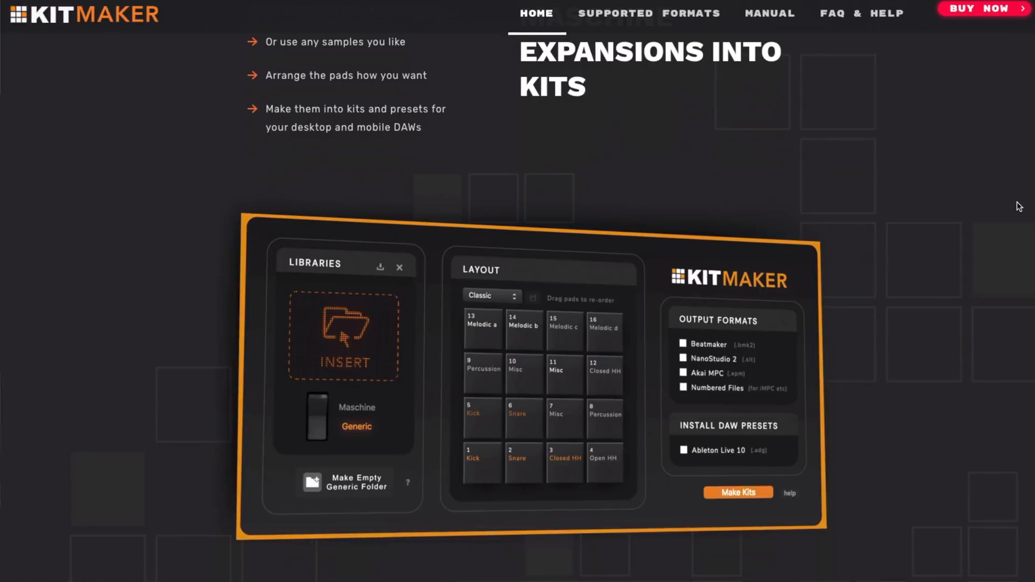
pyautogui.scroll(-3)
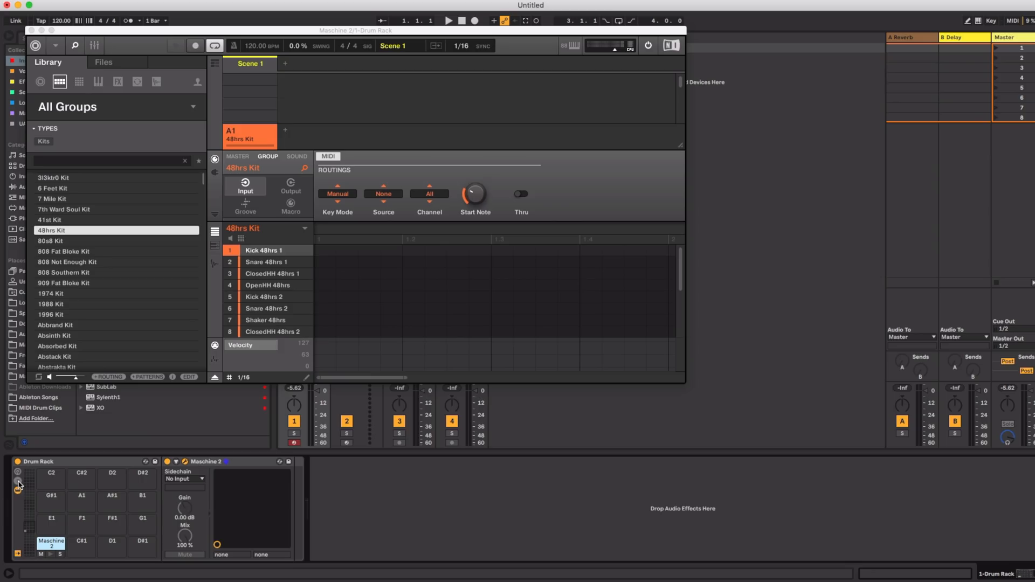
pyautogui.click(19, 482)
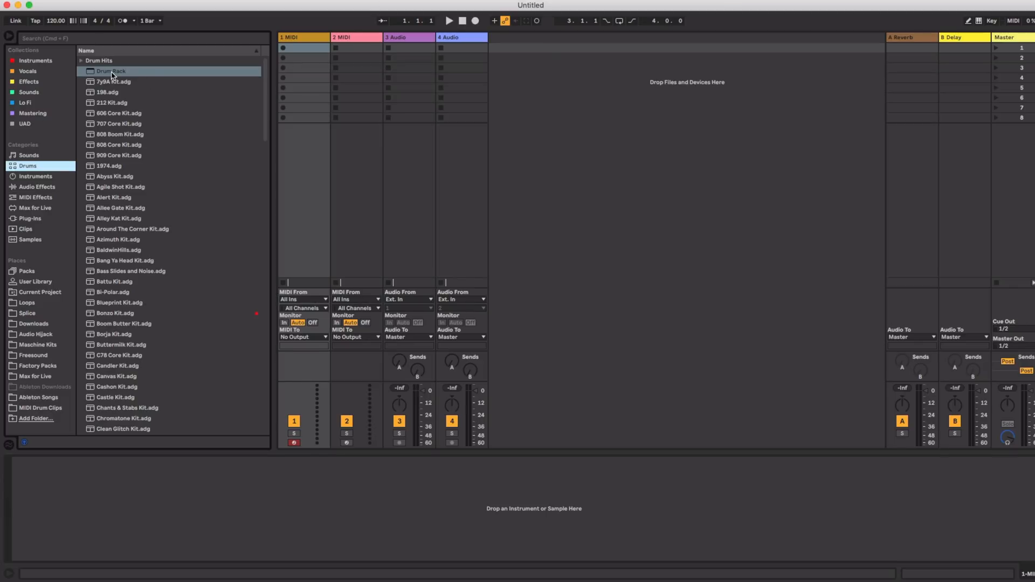
pyautogui.doubleClick(110, 70)
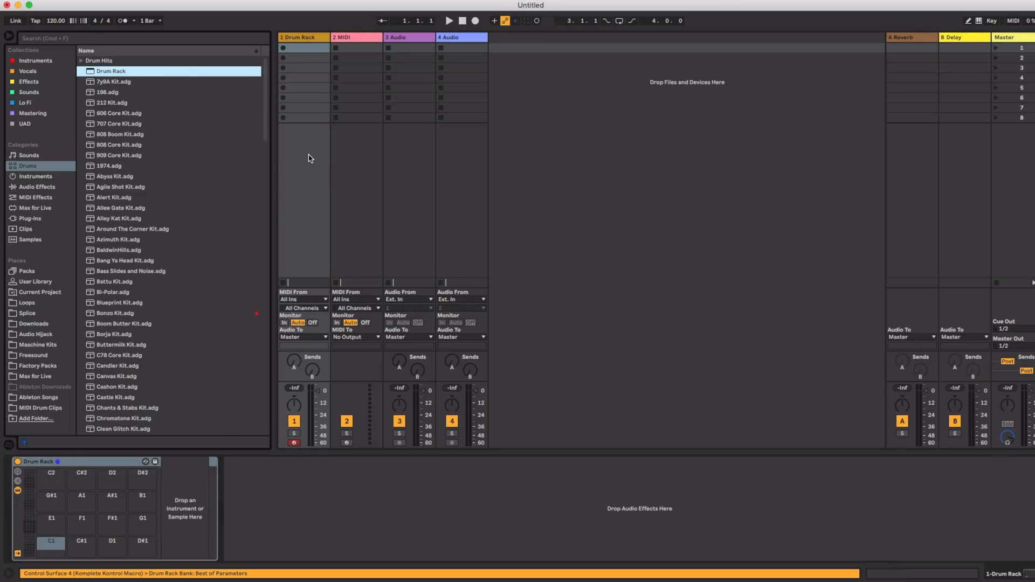
pyautogui.click(36, 59)
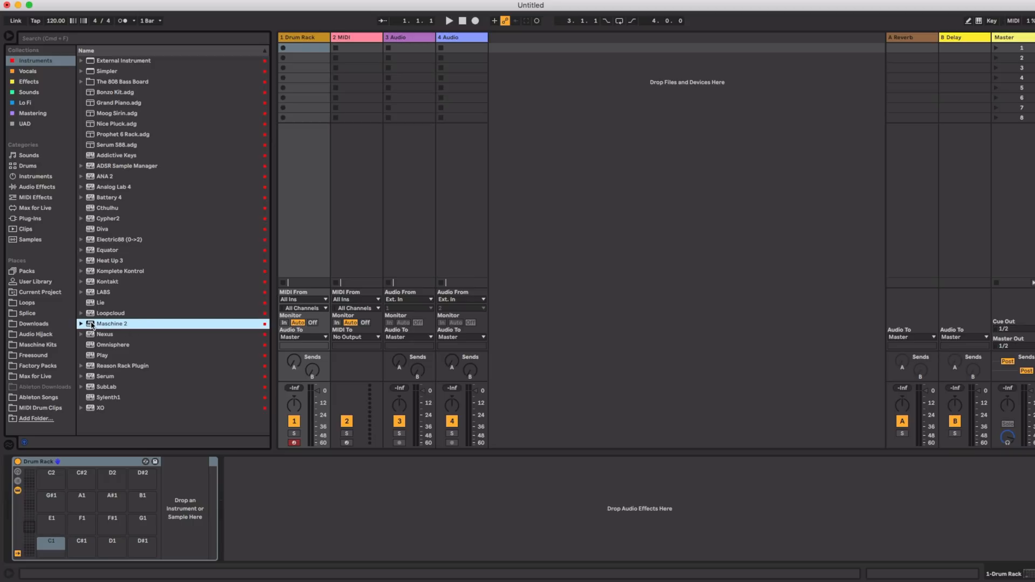
pyautogui.doubleClick(111, 323)
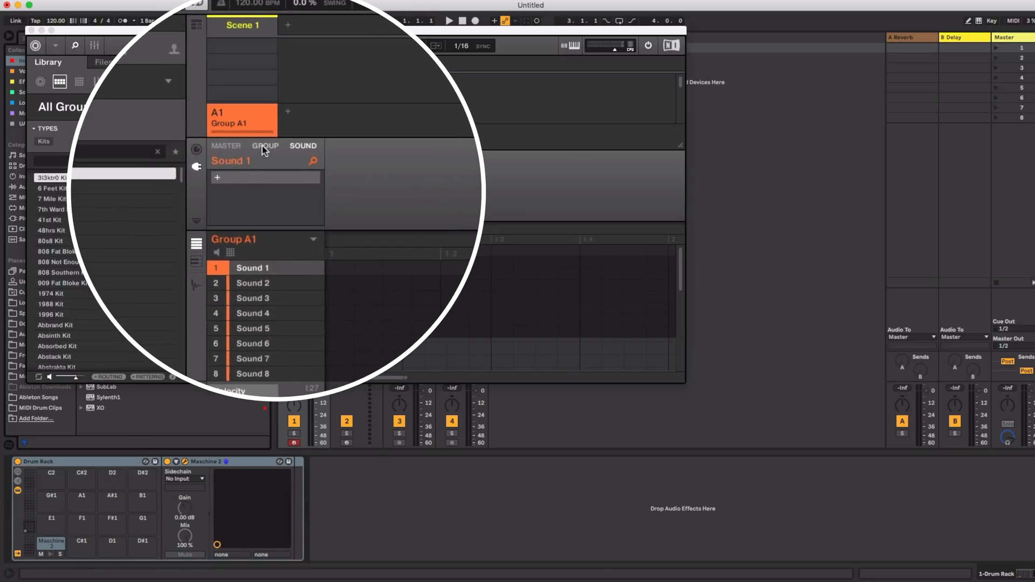
# Set the Maschine group's MIDI input routing to Drumkit.
pyautogui.click(197, 156)
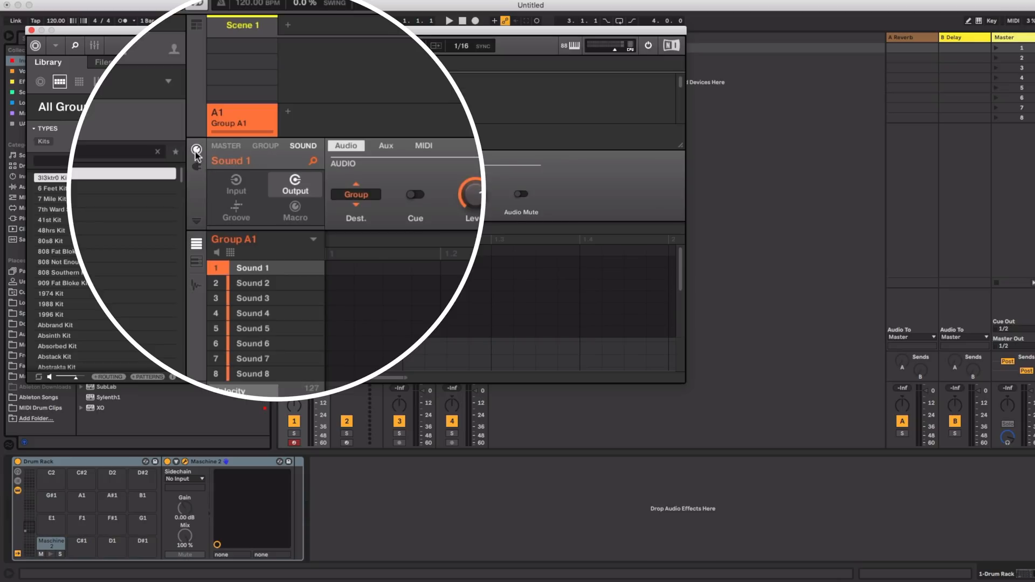
pyautogui.click(265, 146)
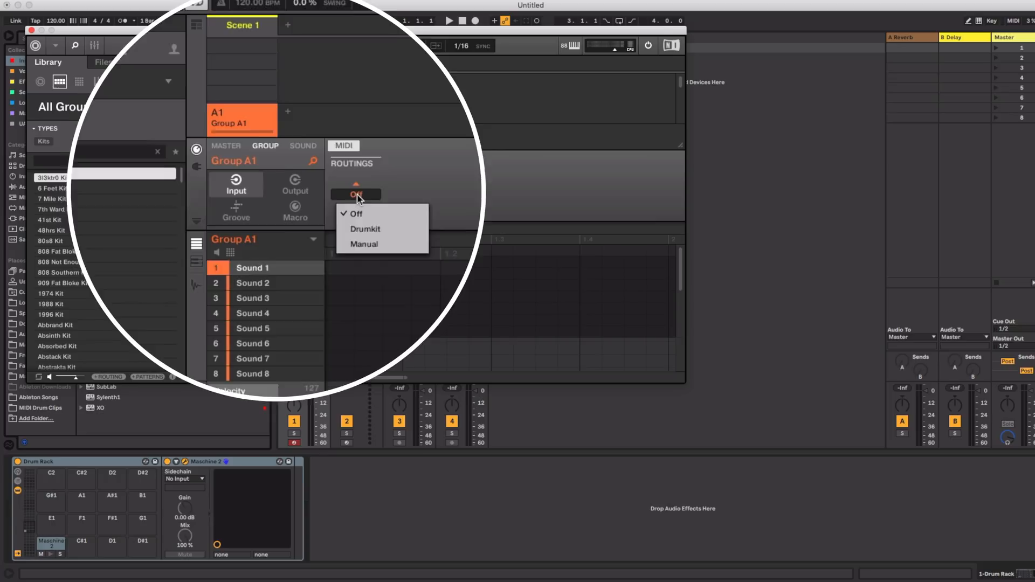
pyautogui.click(363, 244)
pyautogui.write('khalil')
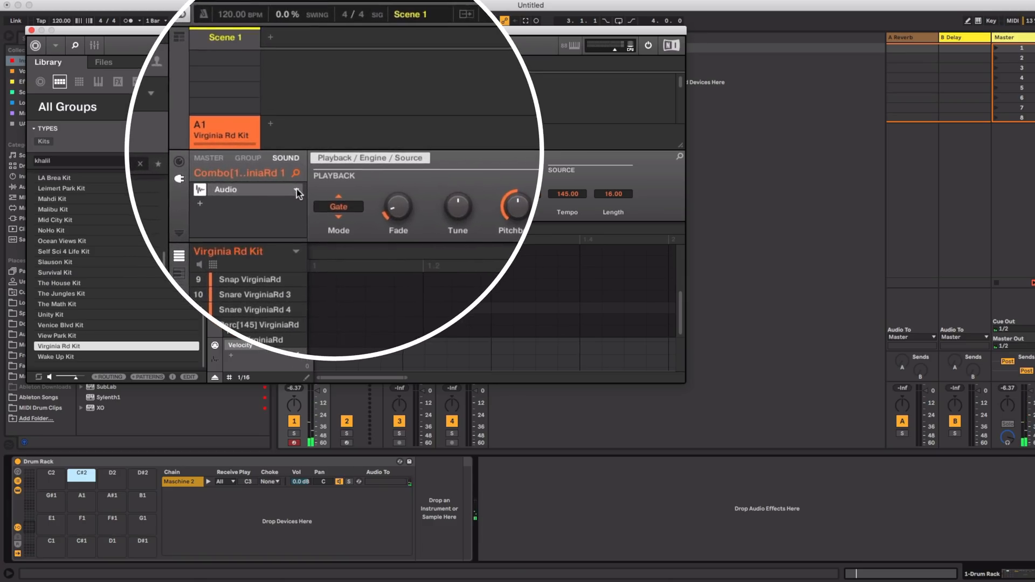
pyautogui.click(297, 189)
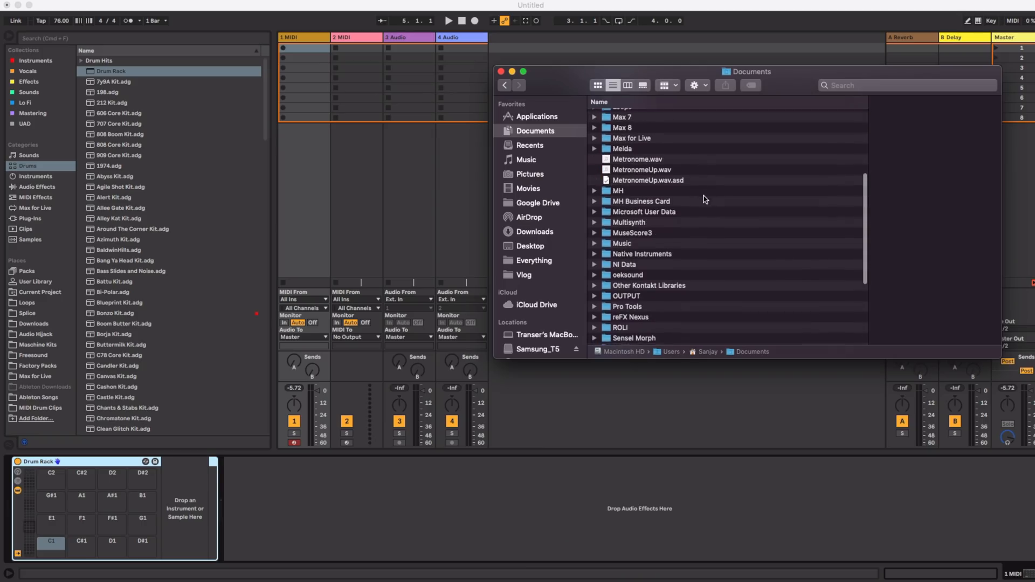
# Open NI Data > Faded Reels Library > Samples and search it for 'blackjack'.
pyautogui.doubleClick(641, 264)
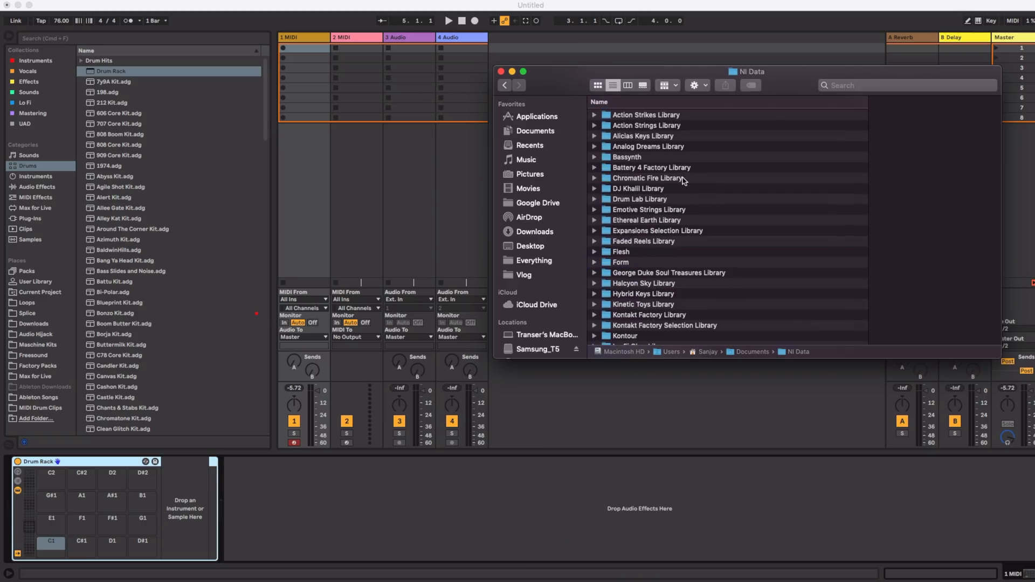
pyautogui.doubleClick(643, 241)
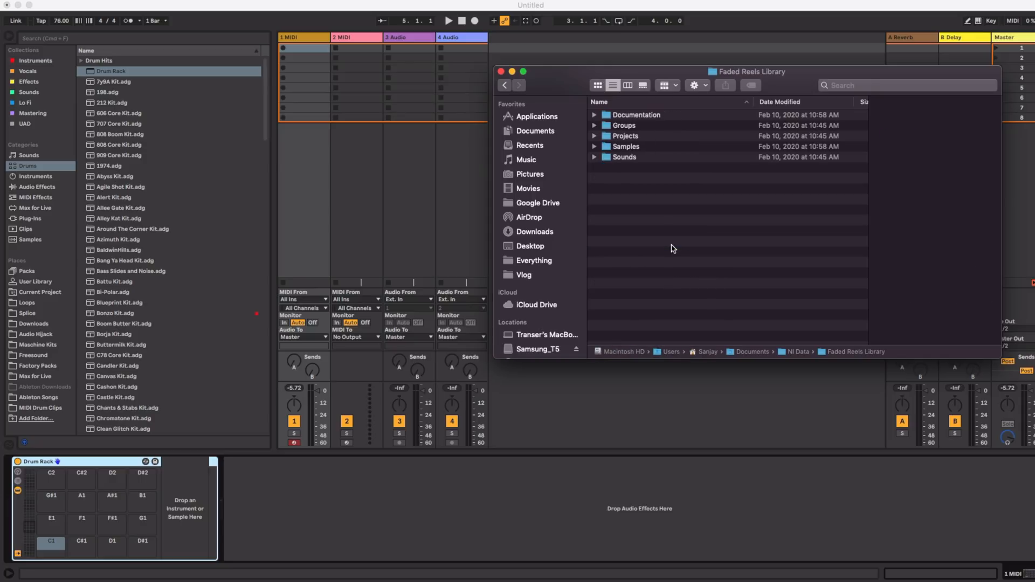
pyautogui.click(624, 146)
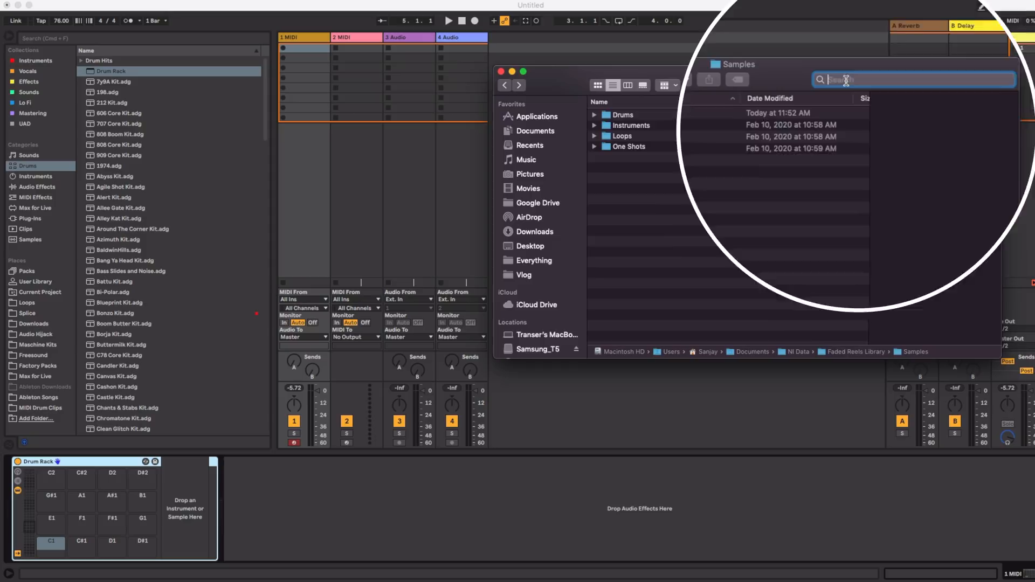
pyautogui.write('blackjack')
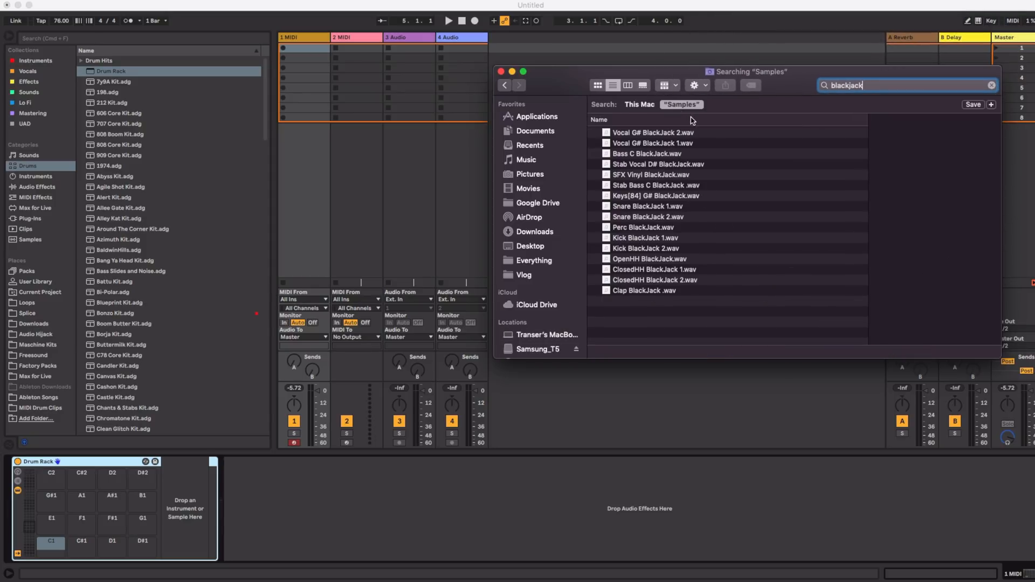
pyautogui.click(653, 132)
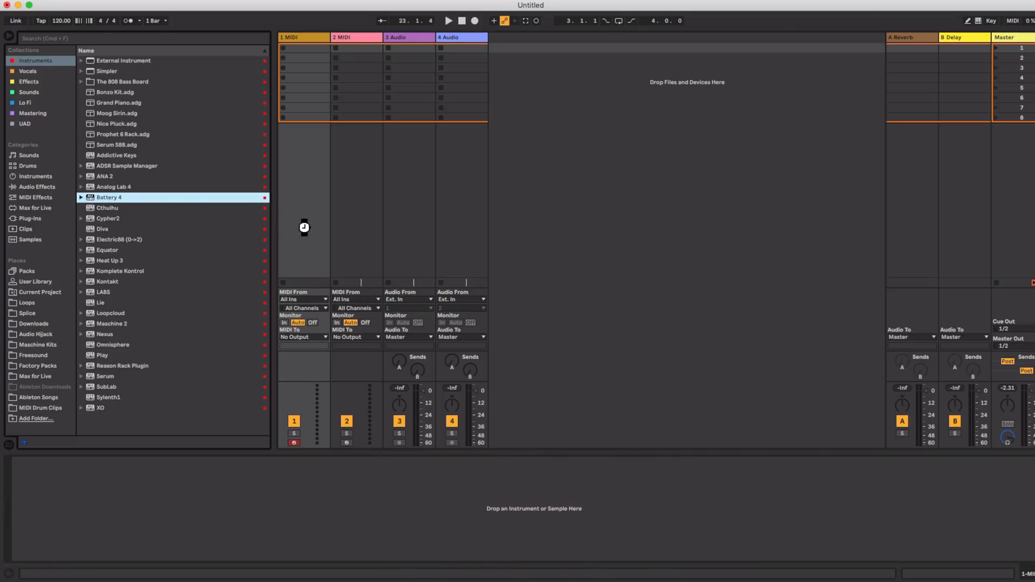
# Load Battery 4 on the track, search its library for 'khalil', and load a Khalil kit.
pyautogui.doubleClick(109, 198)
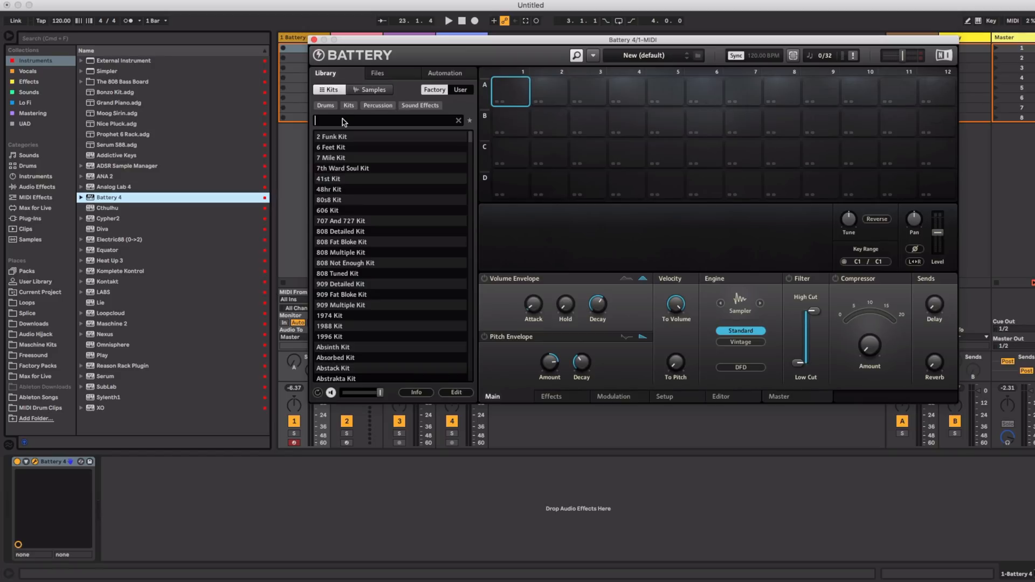
pyautogui.write('khalil')
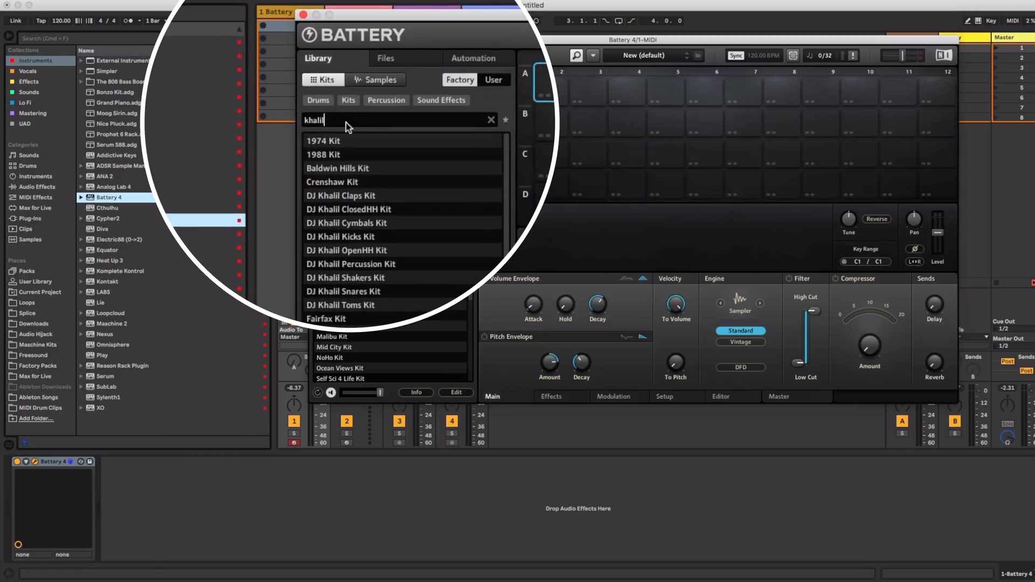
pyautogui.scroll(-3)
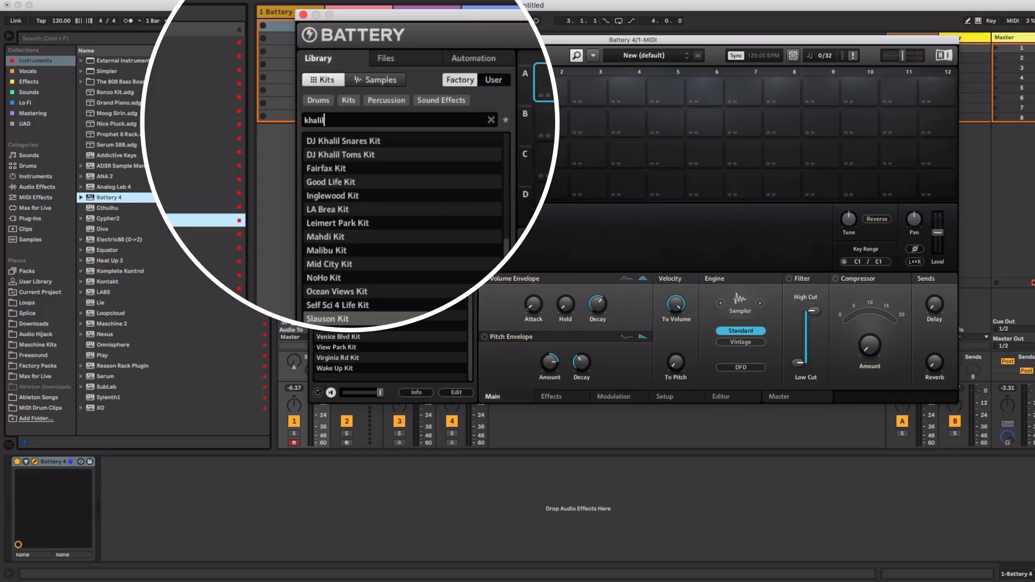
pyautogui.doubleClick(337, 357)
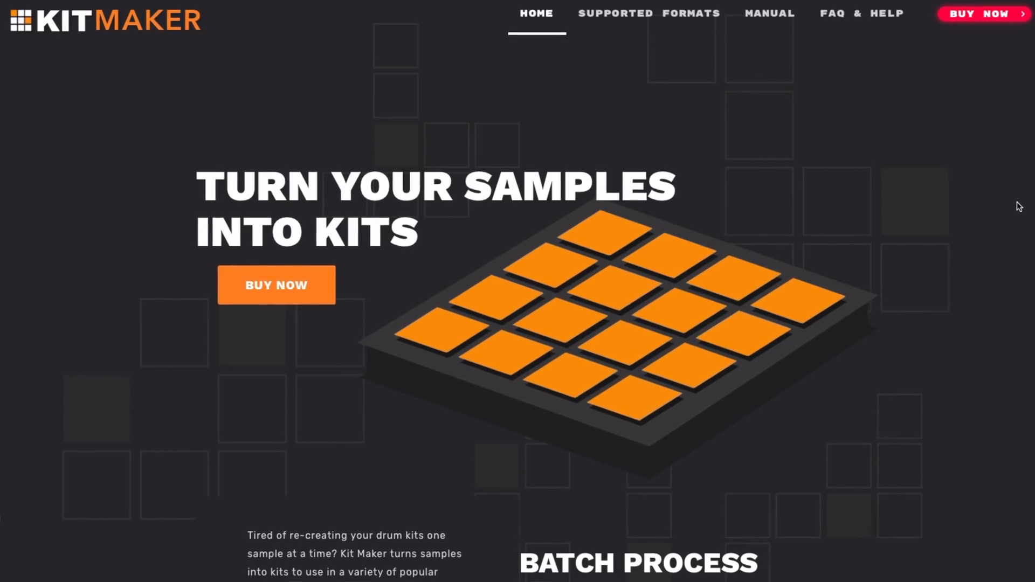
pyautogui.scroll(-3)
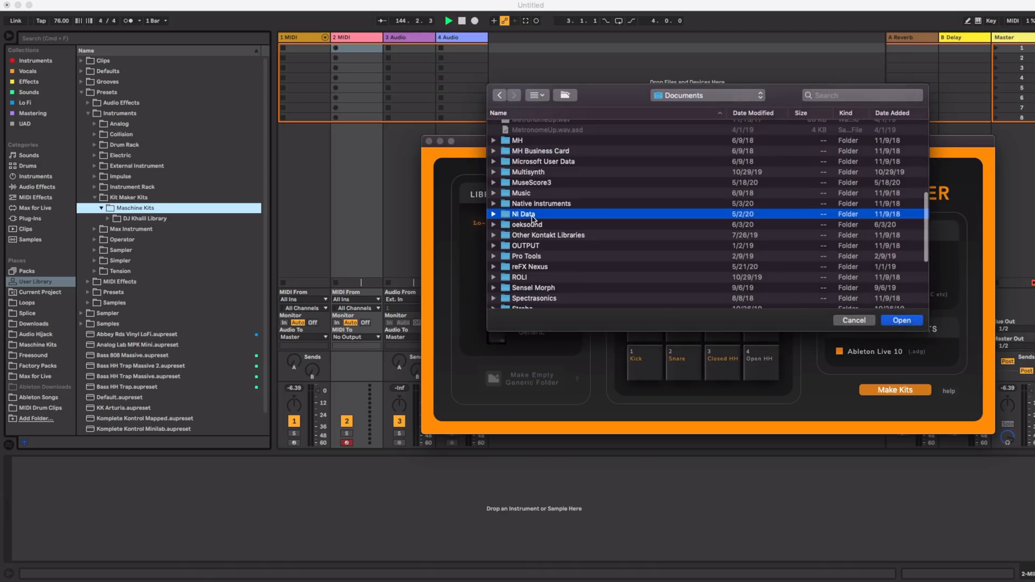
# Make kits from the DJ Khalil Library, then load 1974.adg on the second MIDI track.
pyautogui.doubleClick(526, 214)
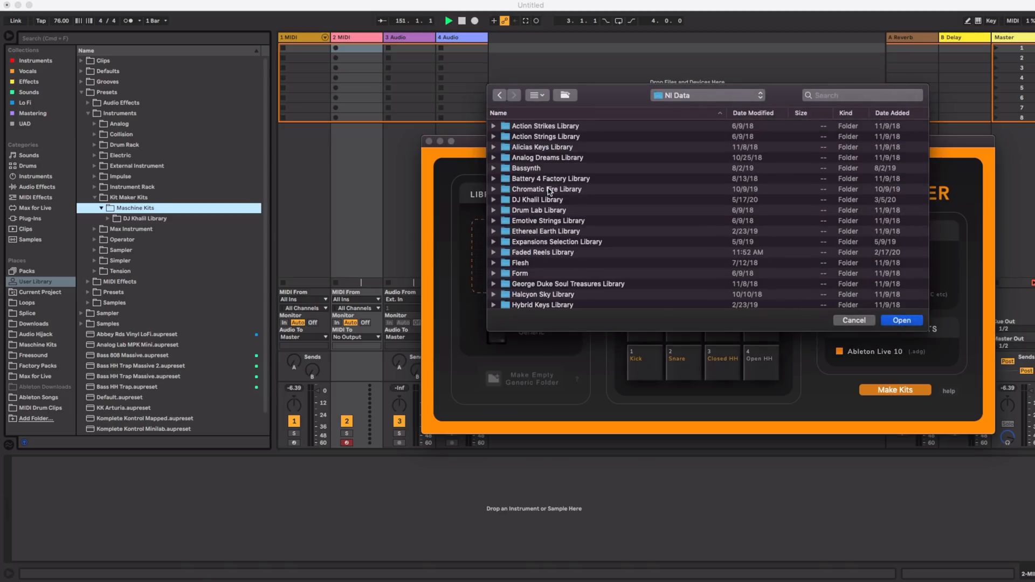
pyautogui.click(852, 320)
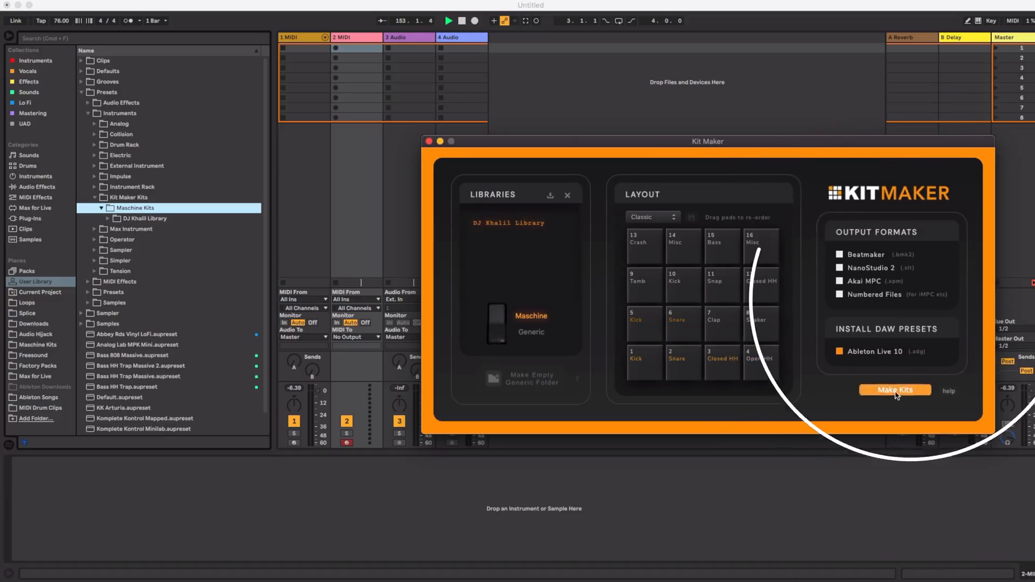
pyautogui.click(894, 389)
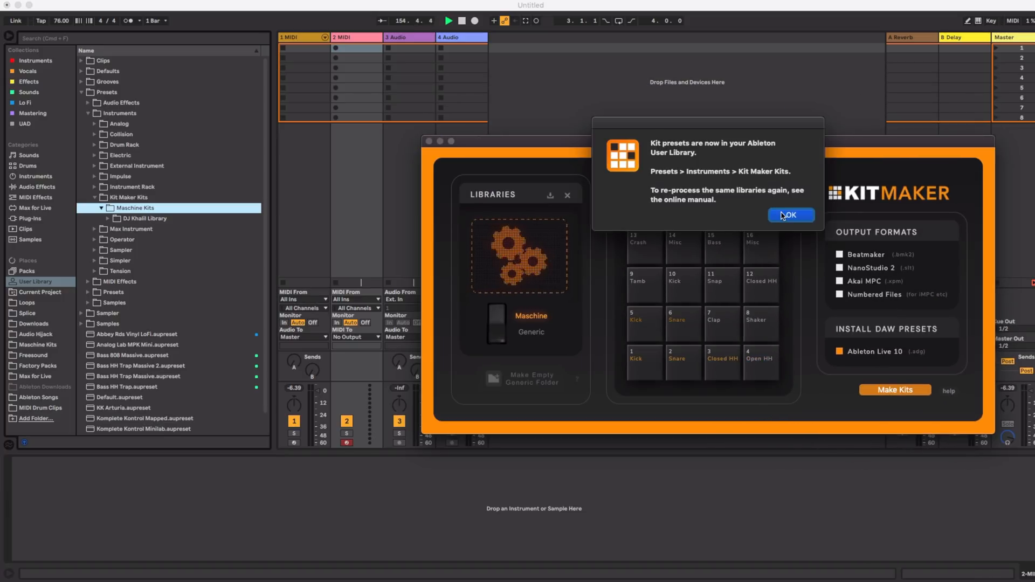
pyautogui.click(790, 214)
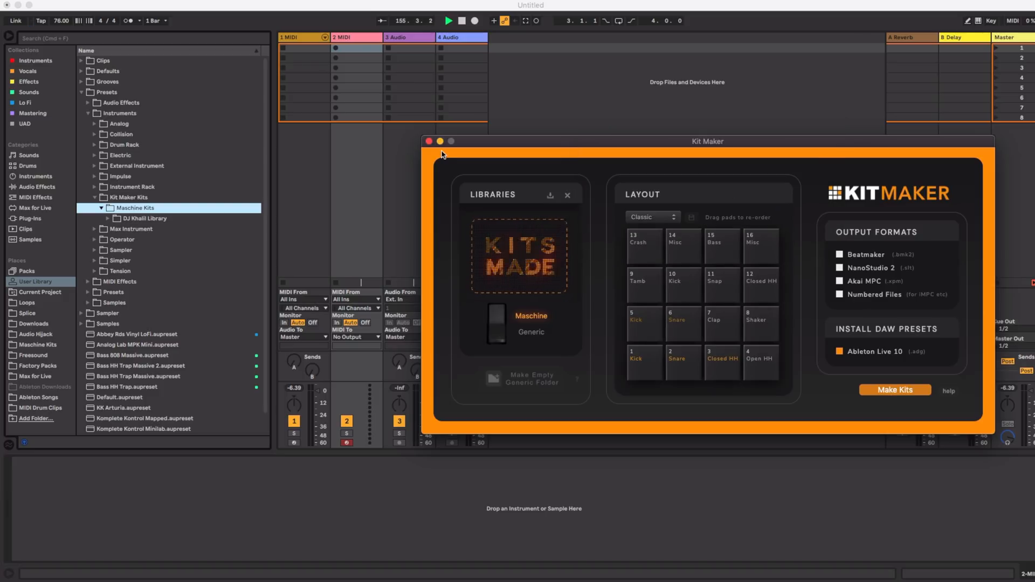
pyautogui.click(429, 141)
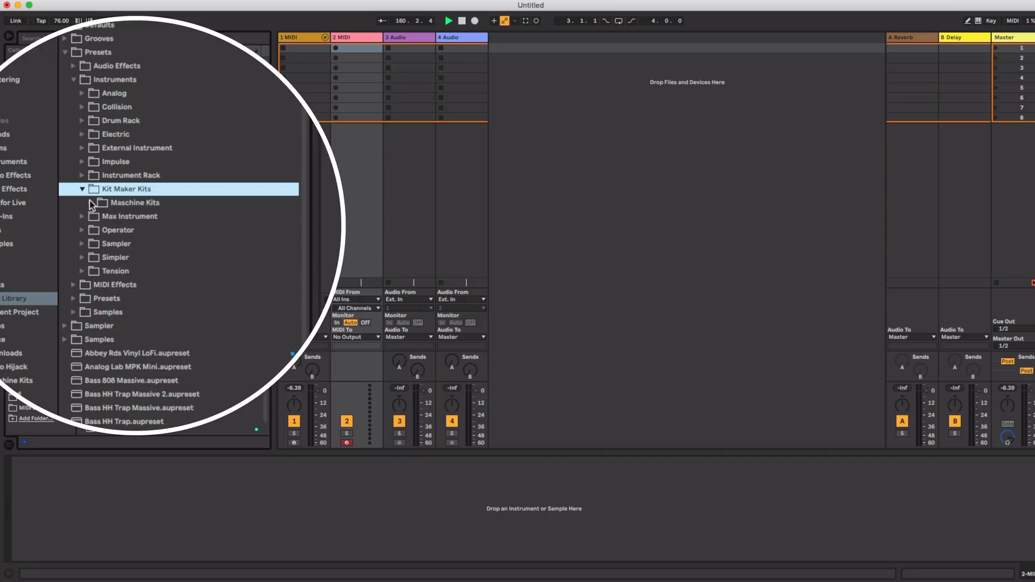
pyautogui.click(99, 219)
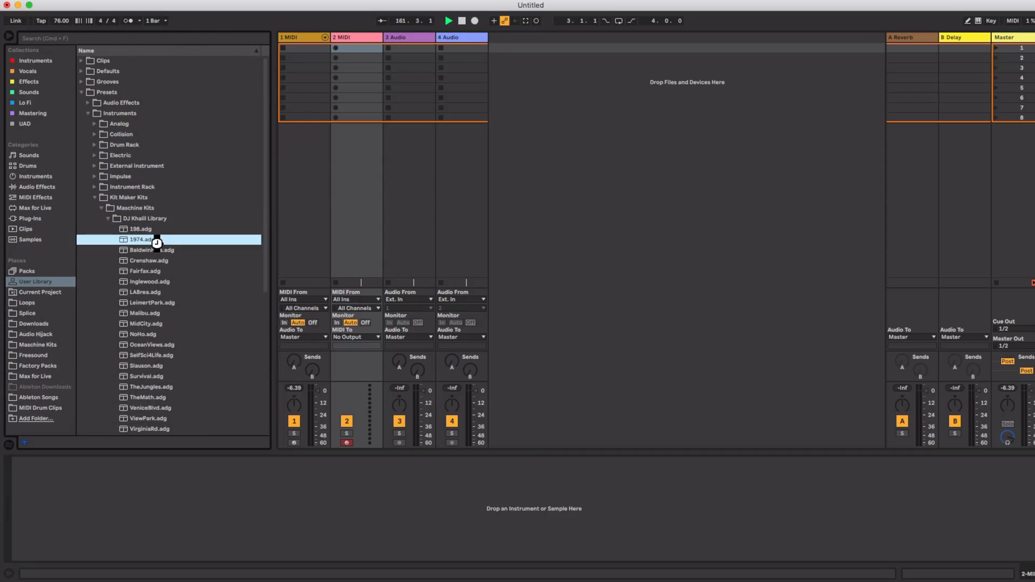
pyautogui.doubleClick(141, 239)
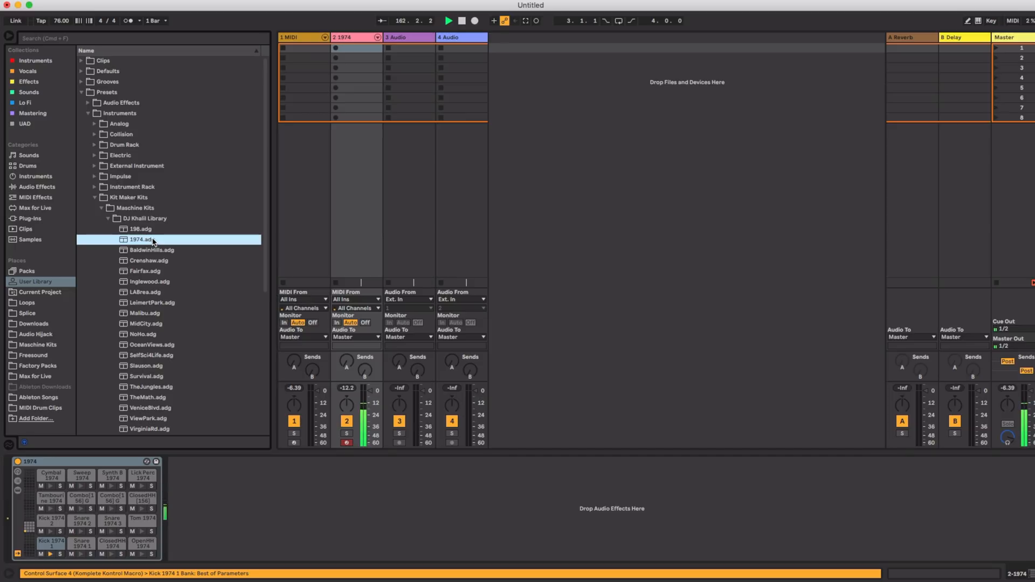